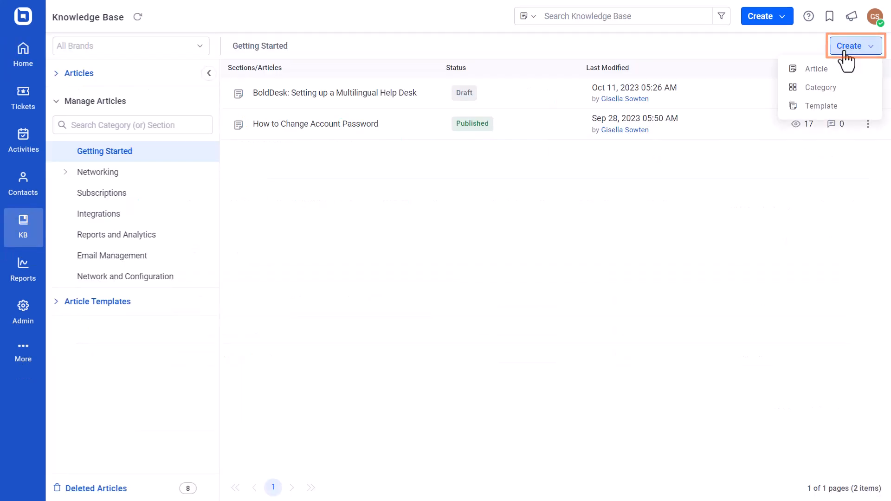
pyautogui.moveTo(844, 93)
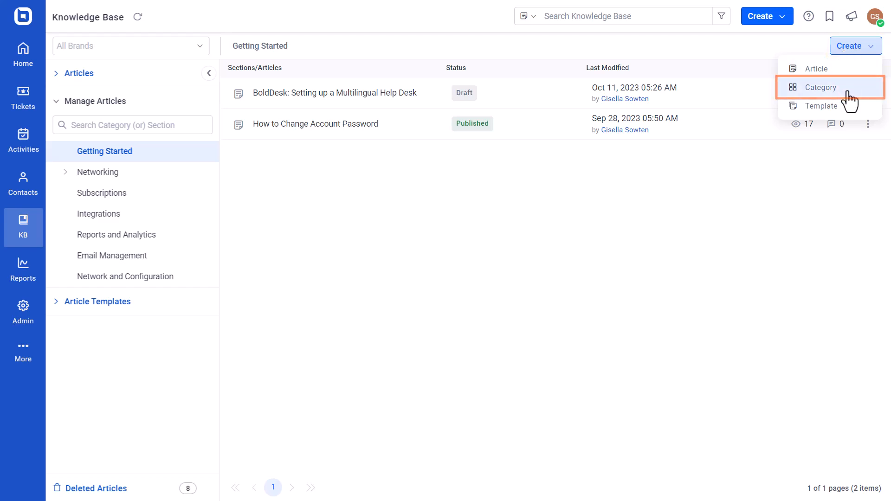
# Step: Start a new knowledge base category from the Create menu
pyautogui.click(820, 87)
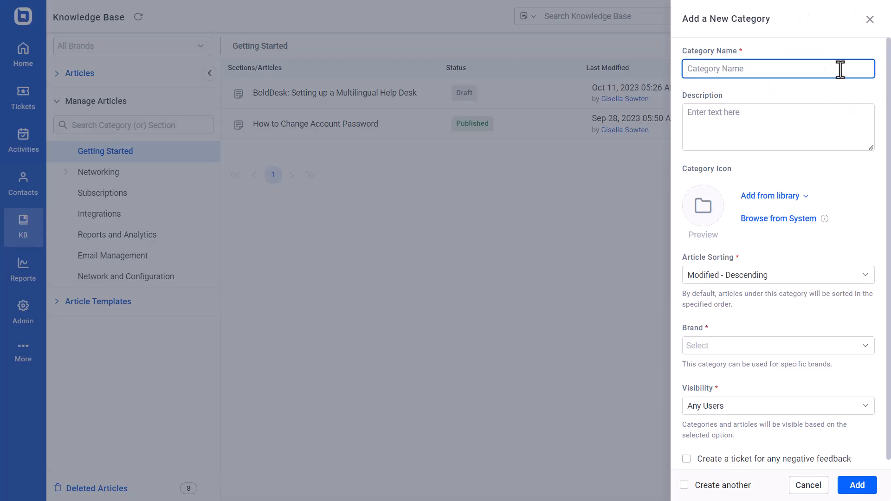
# Step: Name the category 'Network and Configurations' with description 'Network related articles.' under the Internal brand
pyautogui.write('Network and Configuration')
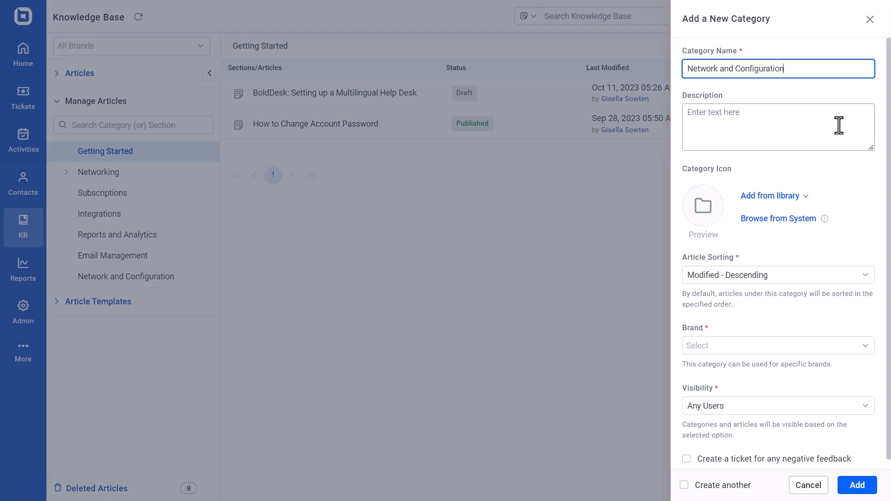
pyautogui.write('Network')
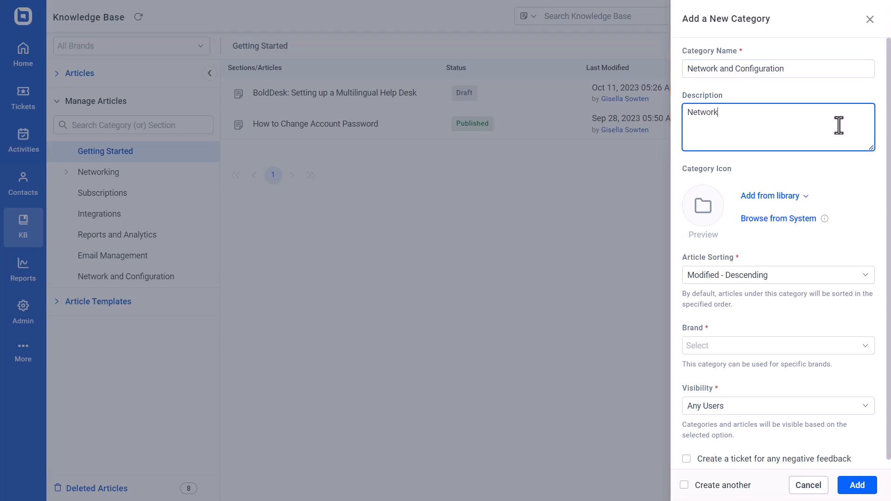
pyautogui.write('related articles.')
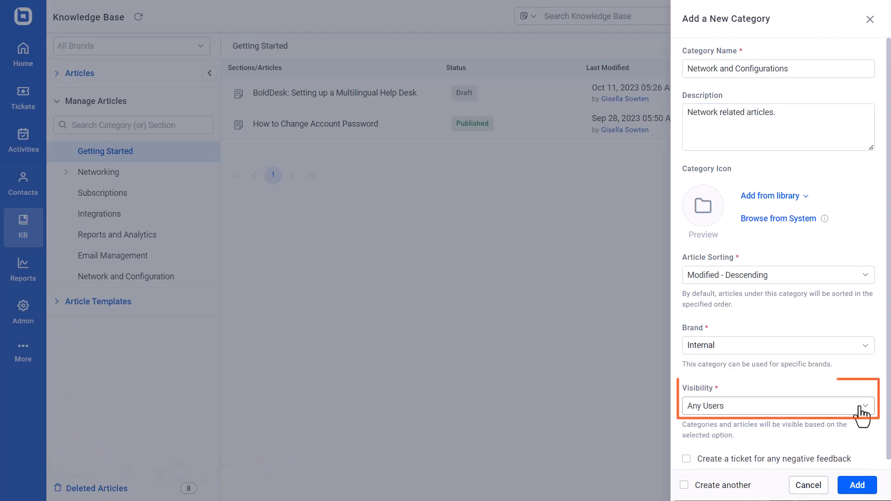
# Step: Restrict category visibility to the HR agent group and add the category
pyautogui.click(778, 406)
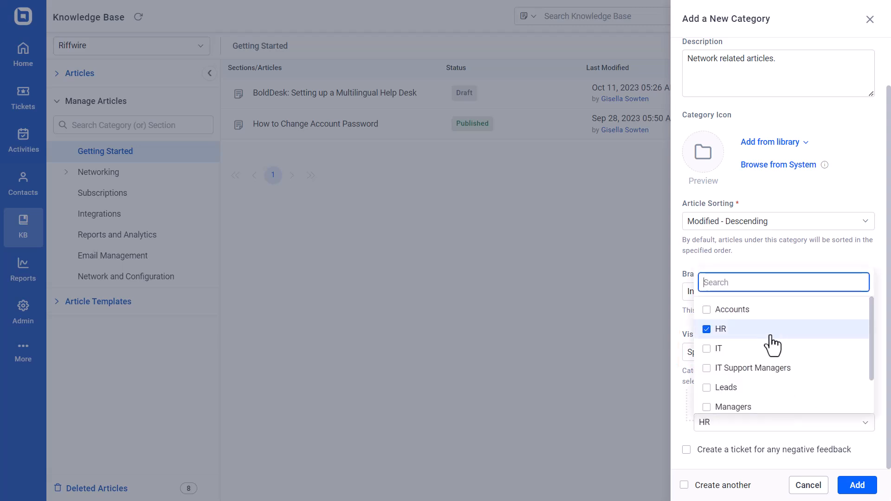
pyautogui.moveTo(816, 457)
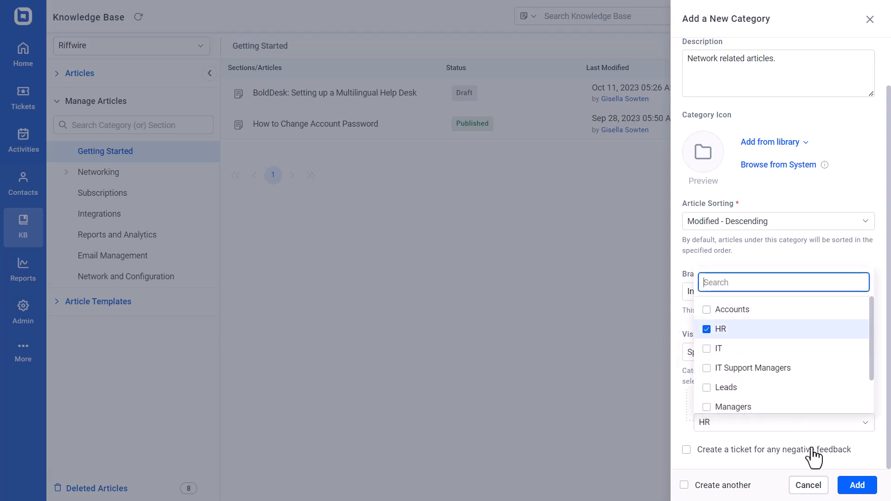
pyautogui.click(857, 485)
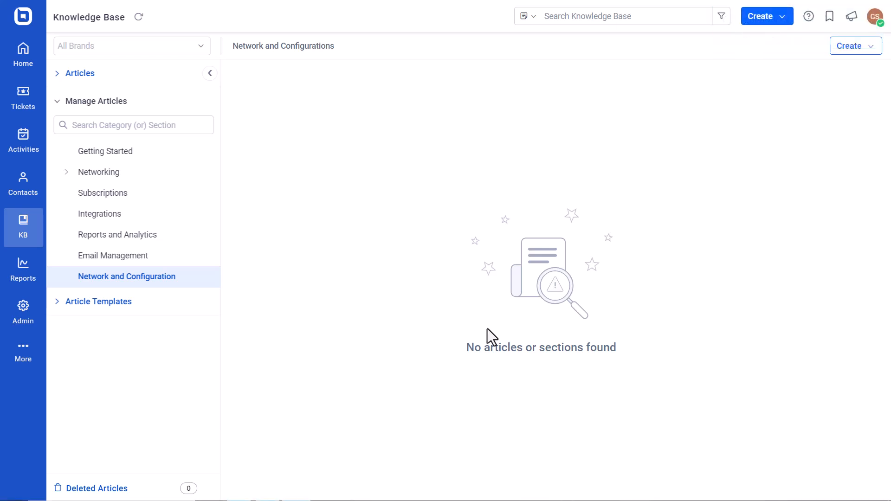
pyautogui.moveTo(524, 315)
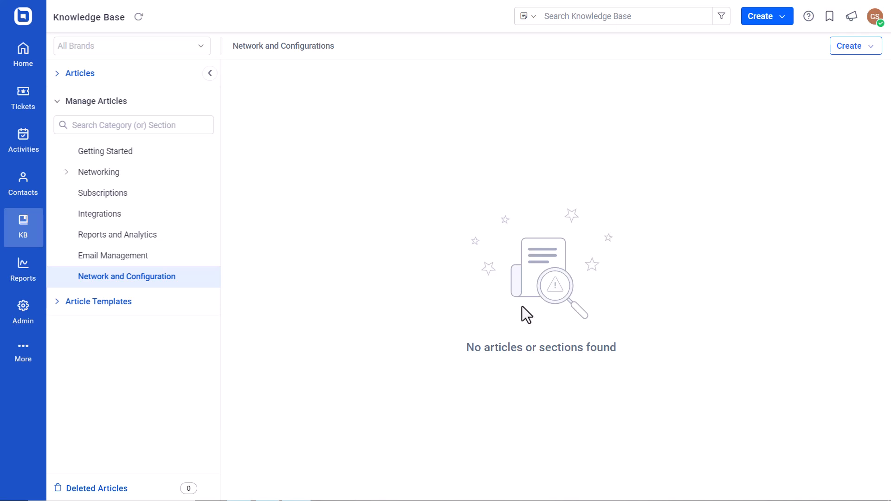
# Step: Reveal the Create choices on the empty category page
pyautogui.click(856, 46)
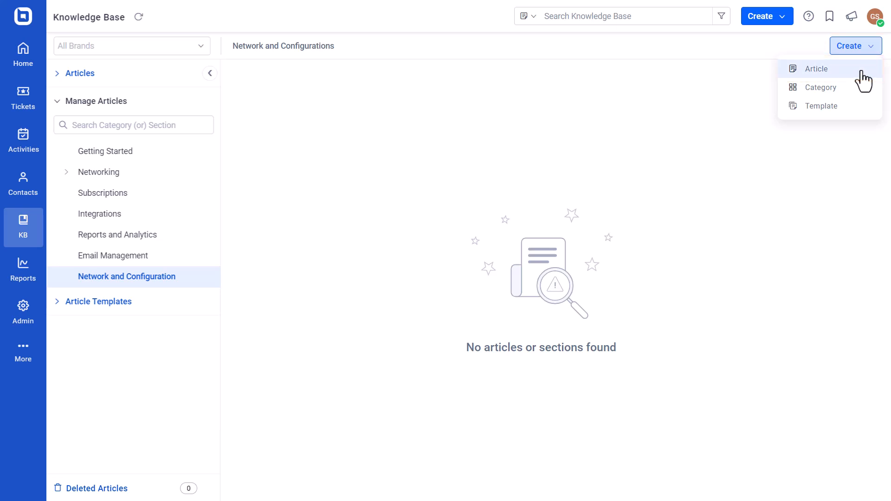
# Step: Start a new article and set its visibility to Any Agents
pyautogui.click(816, 69)
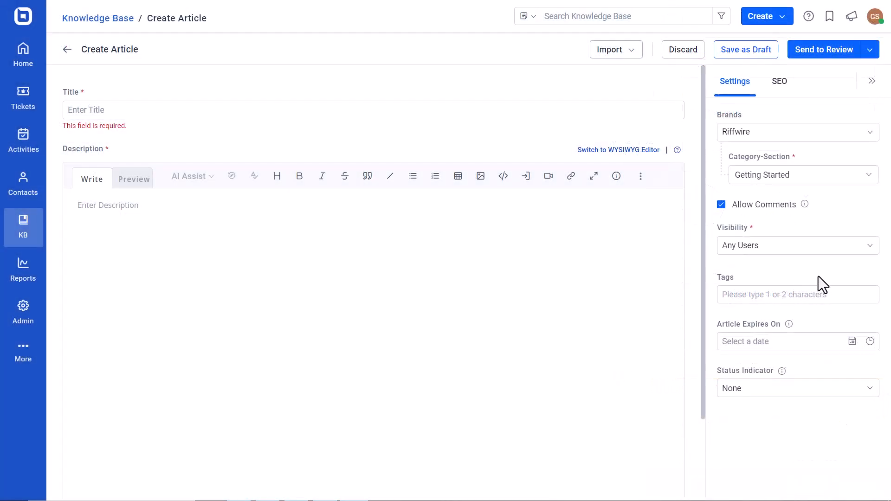
pyautogui.click(798, 246)
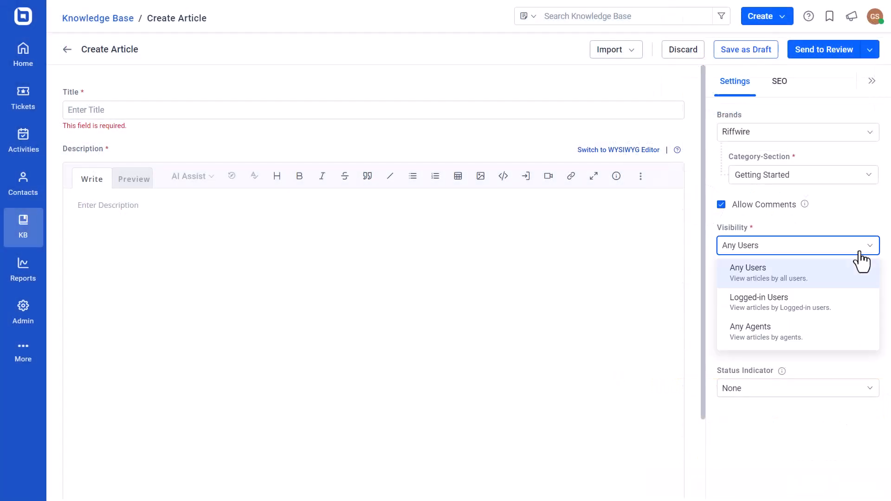
pyautogui.moveTo(836, 340)
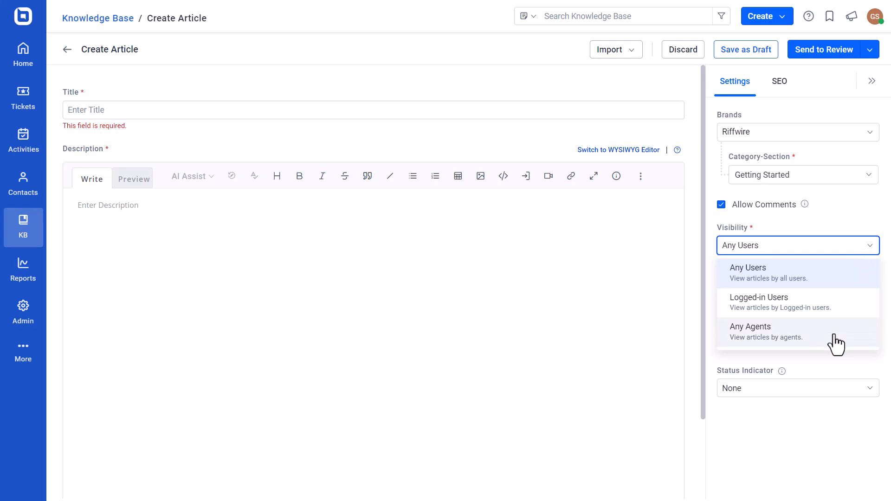
pyautogui.click(750, 331)
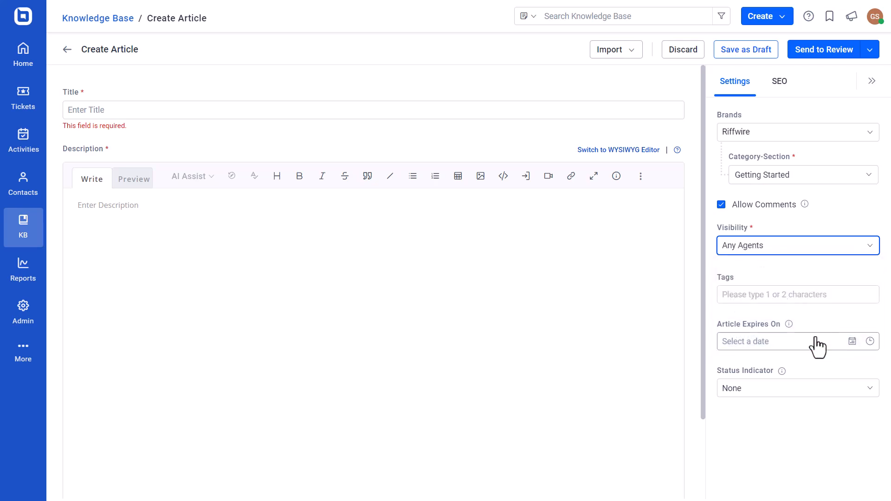